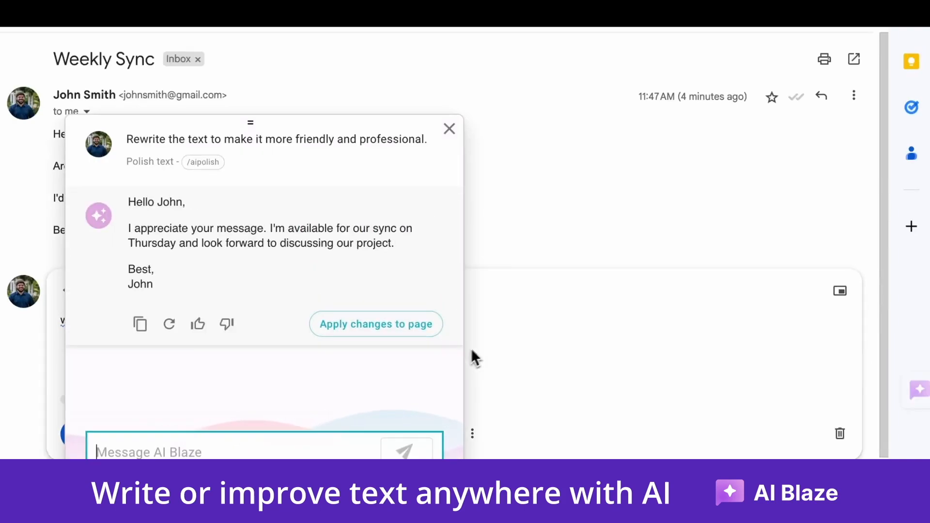
Apply the friendlier rewrite, then generate and insert the Marketing Manager rejection email.
{"action": "left_click", "coordinate": [376, 324]}
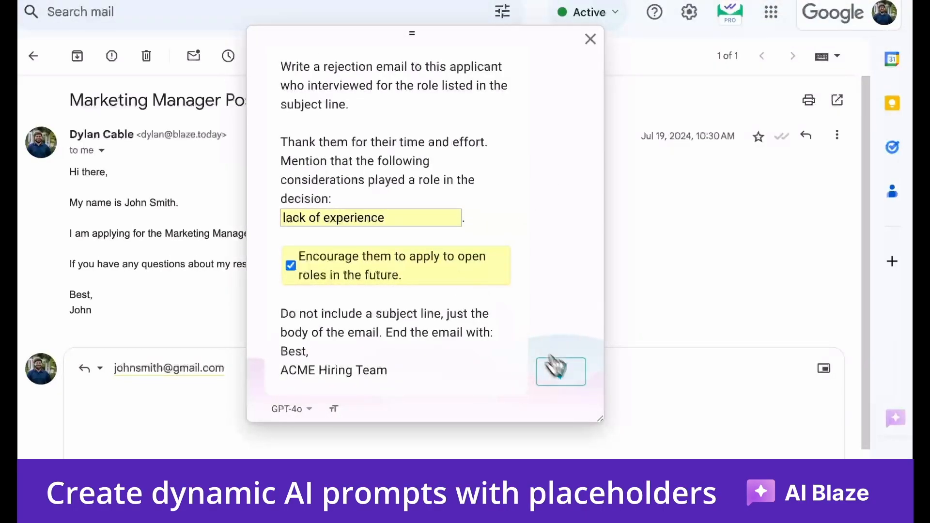
{"action": "left_click", "coordinate": [560, 372]}
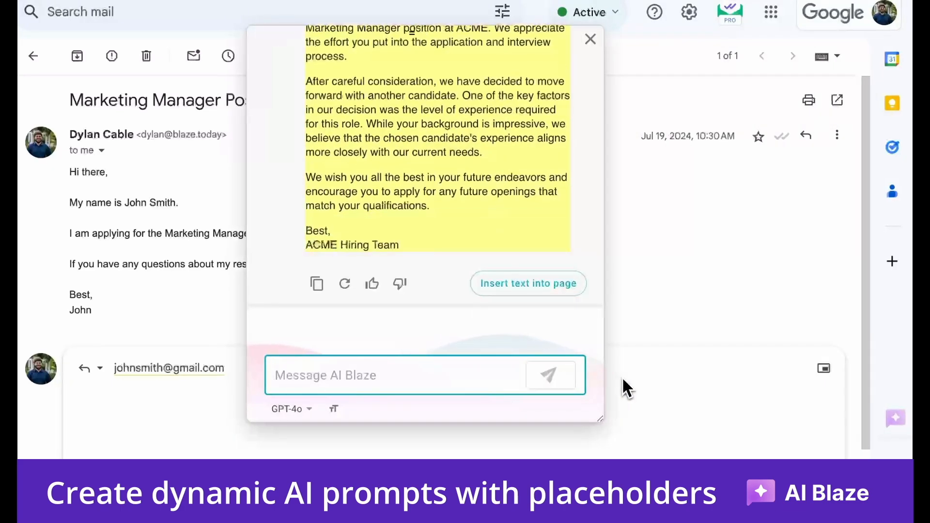
{"action": "left_click", "coordinate": [527, 283]}
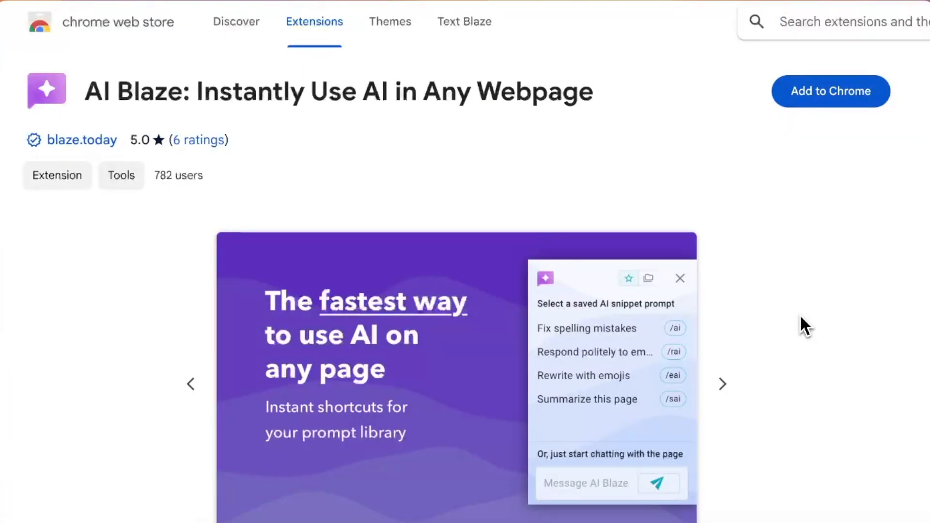
Add the AI Blaze extension to Chrome and confirm the installation.
{"action": "left_click", "coordinate": [831, 90]}
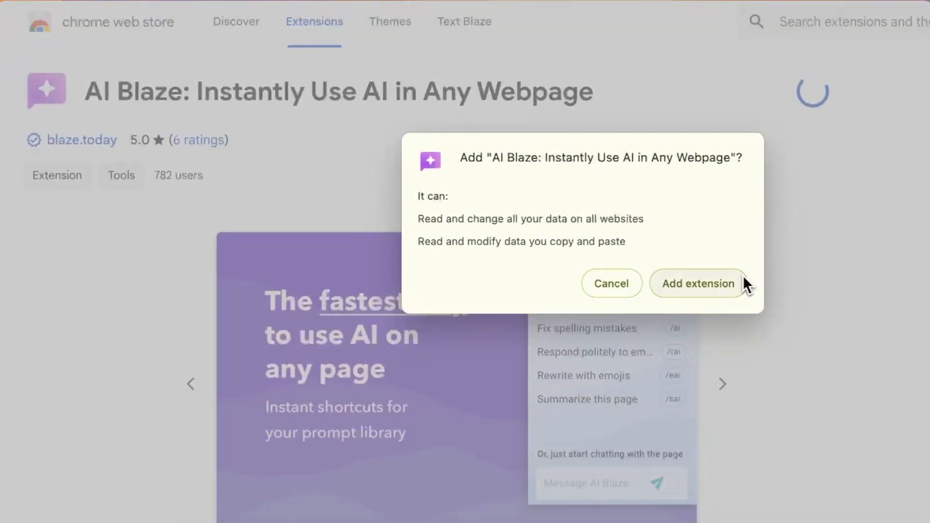
{"action": "left_click", "coordinate": [698, 283]}
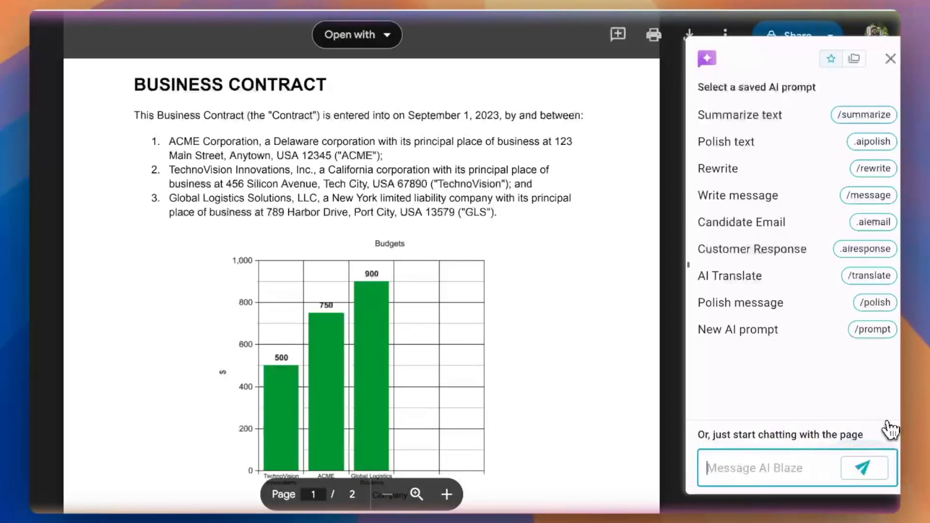
Ask AI Blaze to summarize the contract and its Budgets graph, then scroll the answer.
{"action": "type", "text": "Summarize this contract and the"}
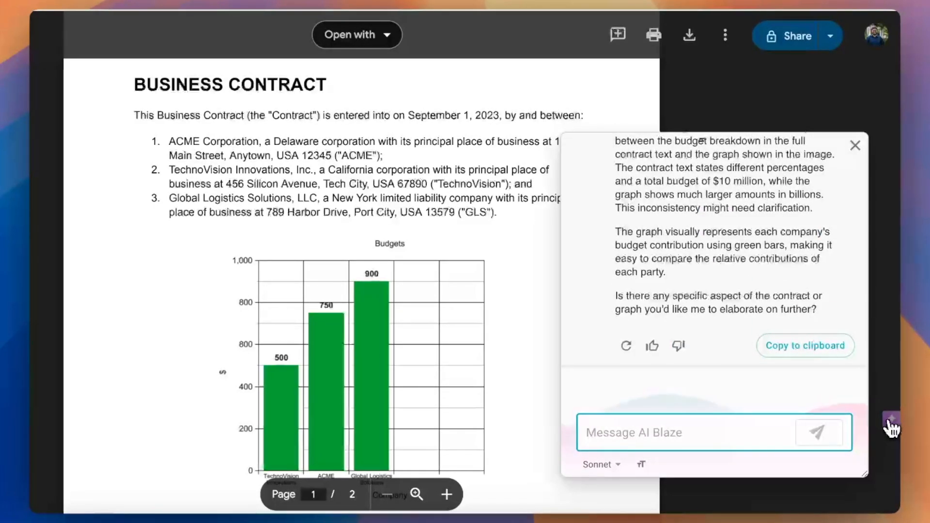
{"action": "scroll", "scroll_direction": "up", "scroll_amount": 3}
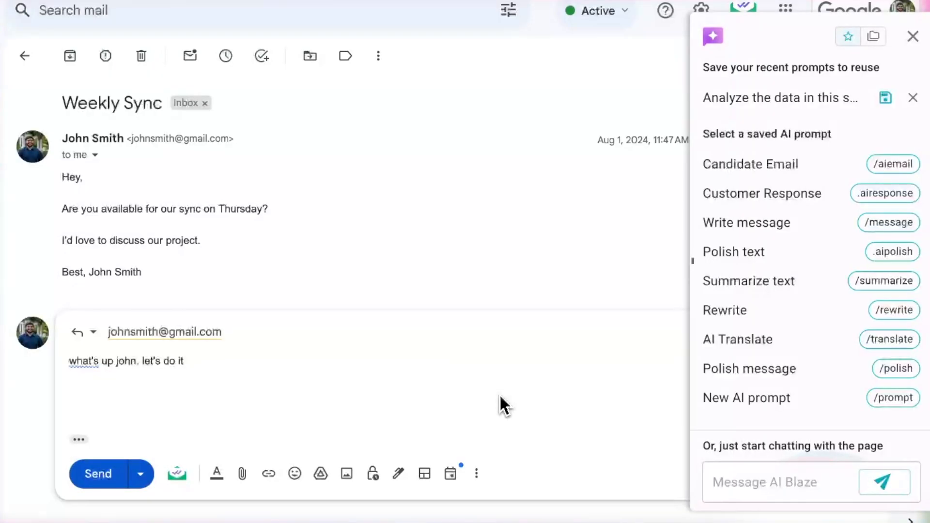
{"action": "mouse_move", "coordinate": [879, 373]}
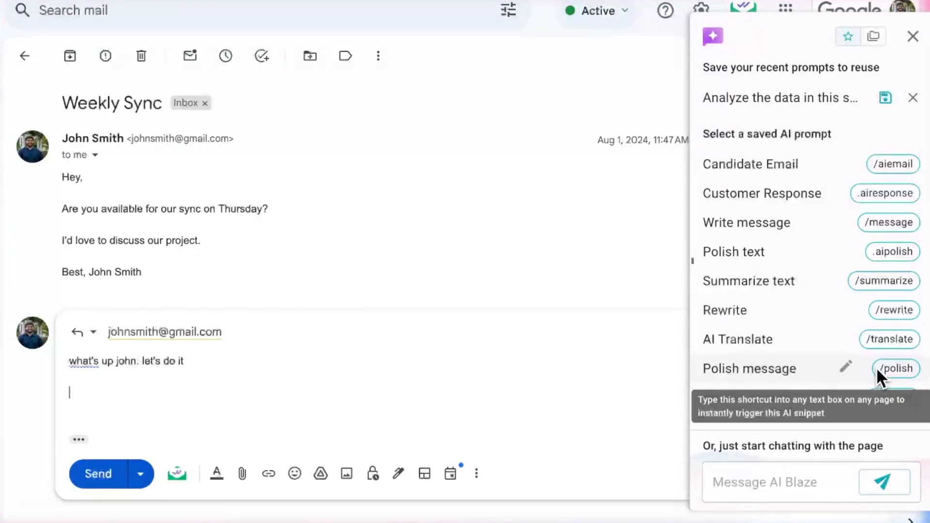
Run /polish on John's reply and apply the professional rewrite.
{"action": "type", "text": "/p"}
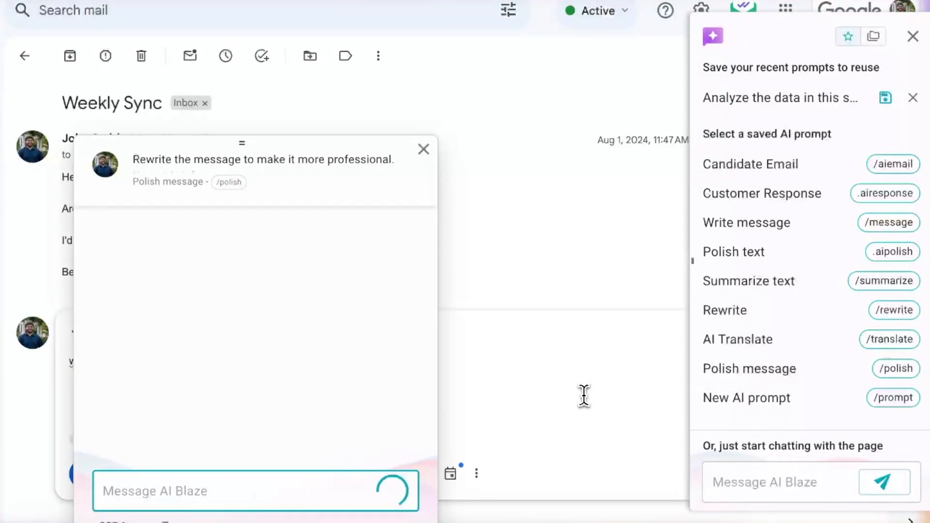
{"action": "left_click", "coordinate": [423, 148]}
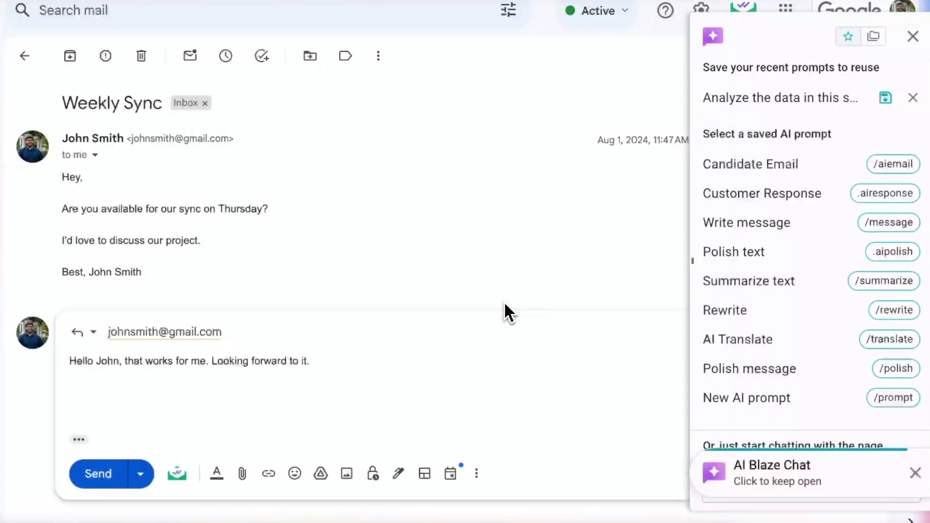
{"action": "left_click", "coordinate": [746, 397]}
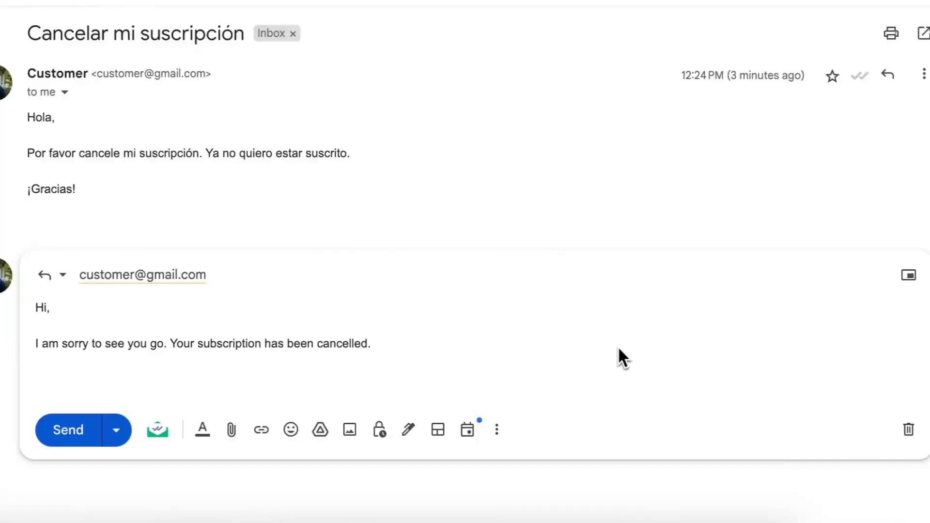
Run /translate with Spanish selected and replace the cancellation reply with the translation.
{"action": "type", "text": "/transl"}
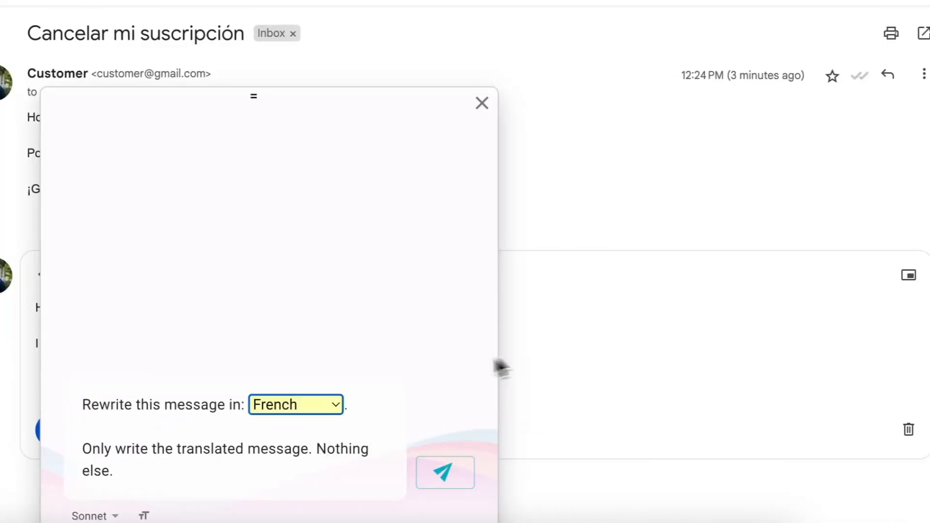
{"action": "left_click", "coordinate": [295, 405]}
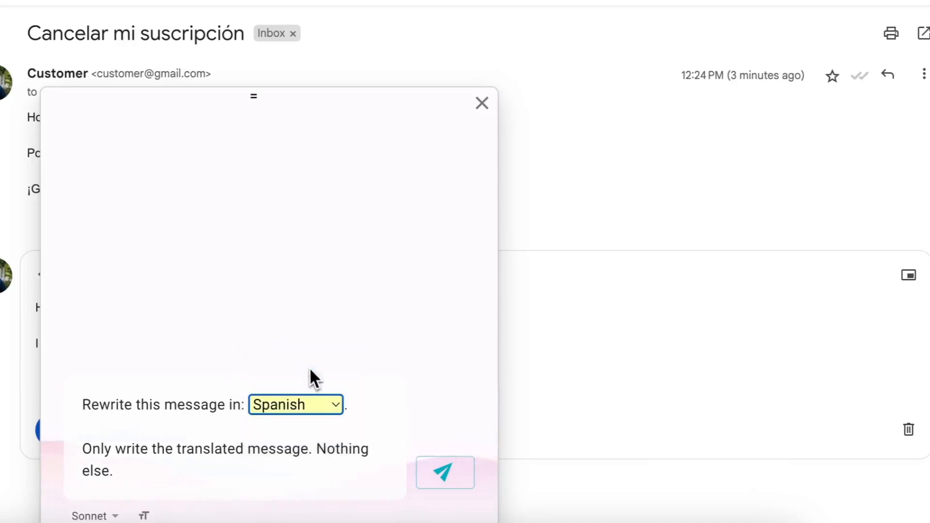
{"action": "left_click", "coordinate": [444, 472]}
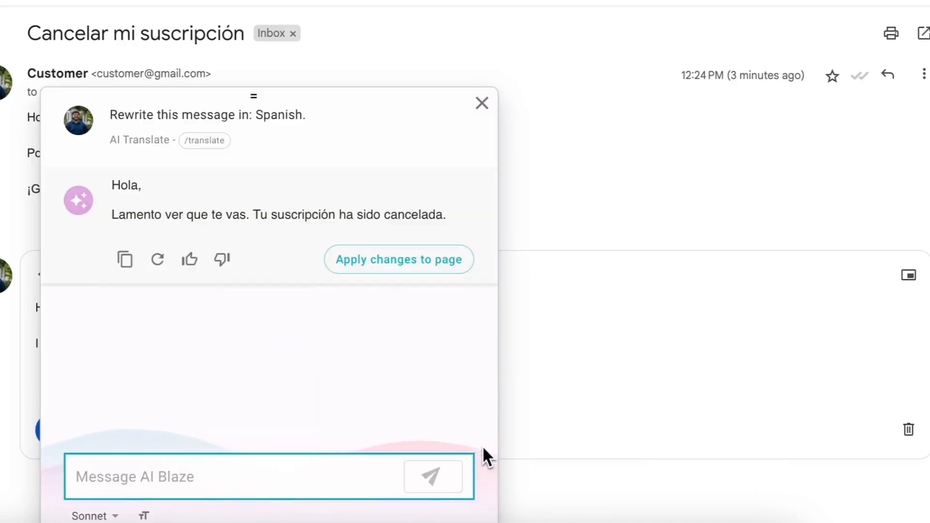
{"action": "left_click", "coordinate": [399, 259]}
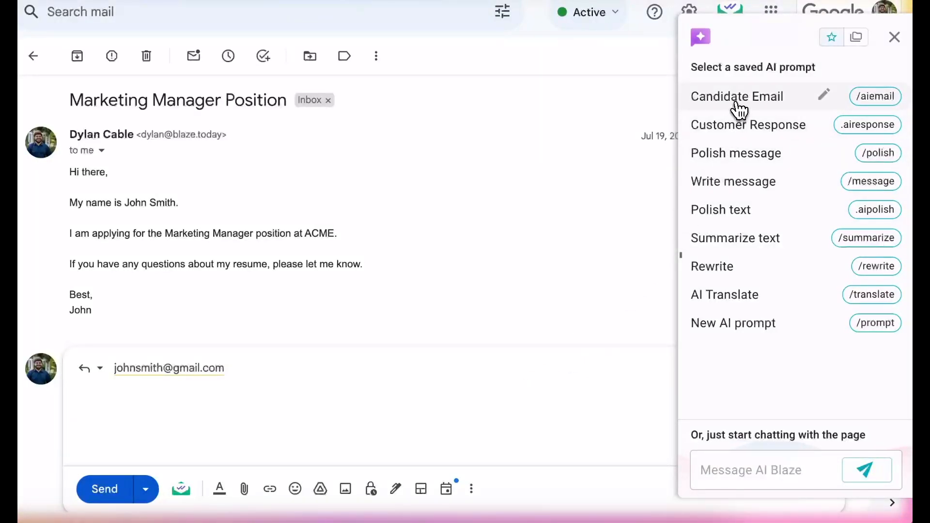
Run Candidate Email for the applicant and tick the encourage-future-roles option.
{"action": "left_click", "coordinate": [736, 96]}
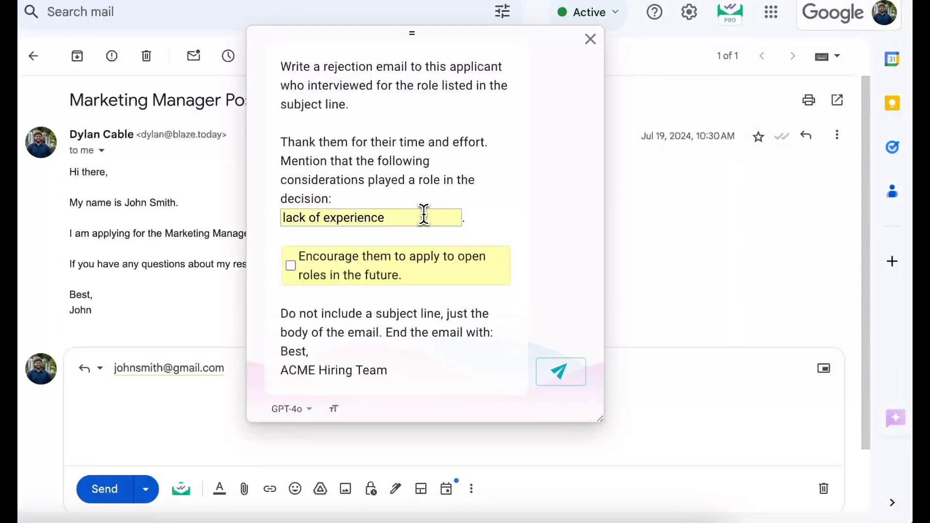
{"action": "left_click", "coordinate": [560, 371]}
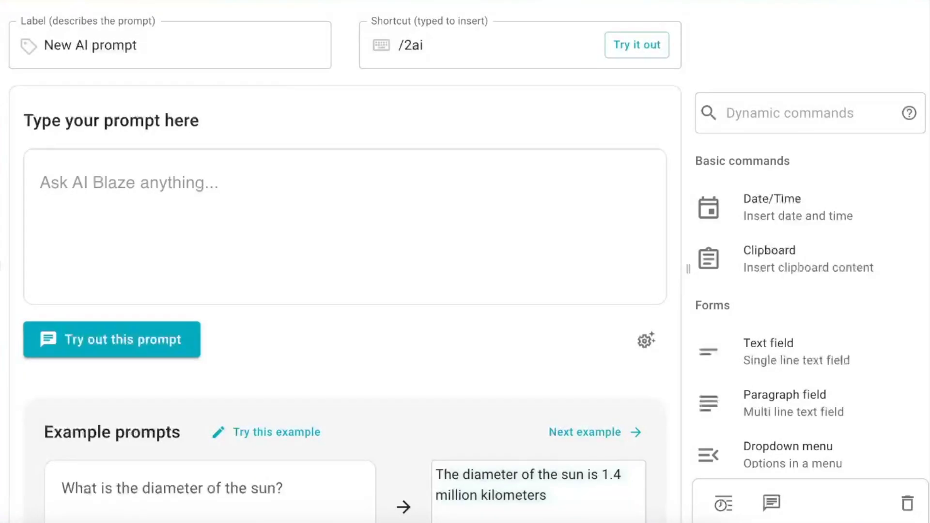
Focus the New AI prompt form that has the /2ai shortcut set.
{"action": "left_click", "coordinate": [645, 340]}
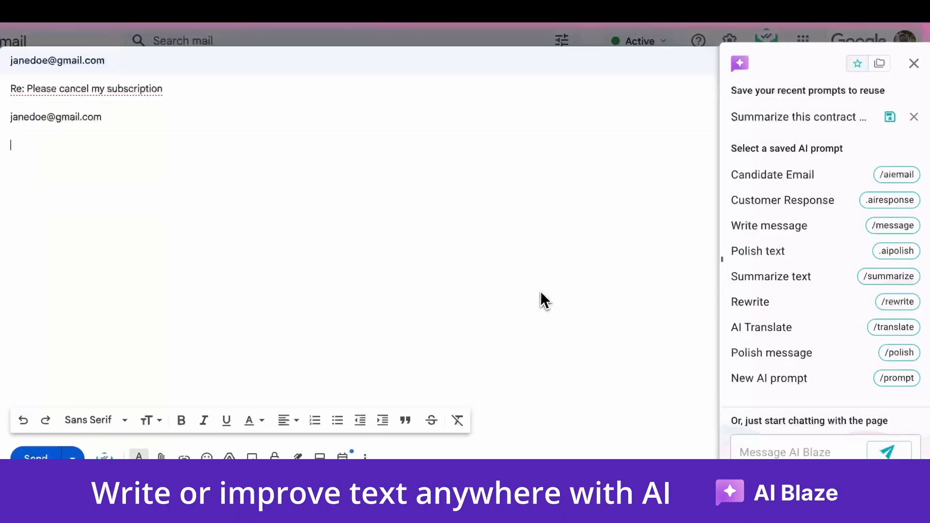
Generate a Friendly Customer Response to Jane and insert it into the reply.
{"action": "left_click", "coordinate": [782, 200]}
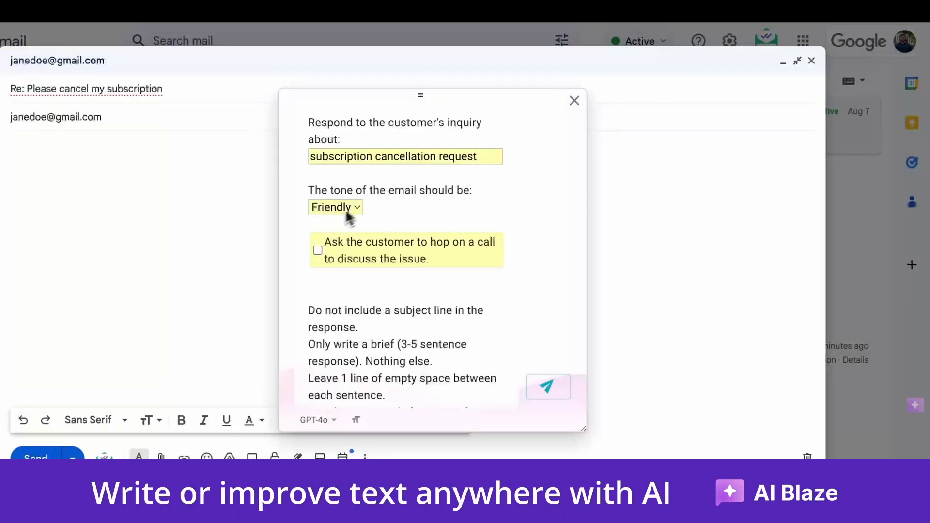
{"action": "left_click", "coordinate": [548, 386]}
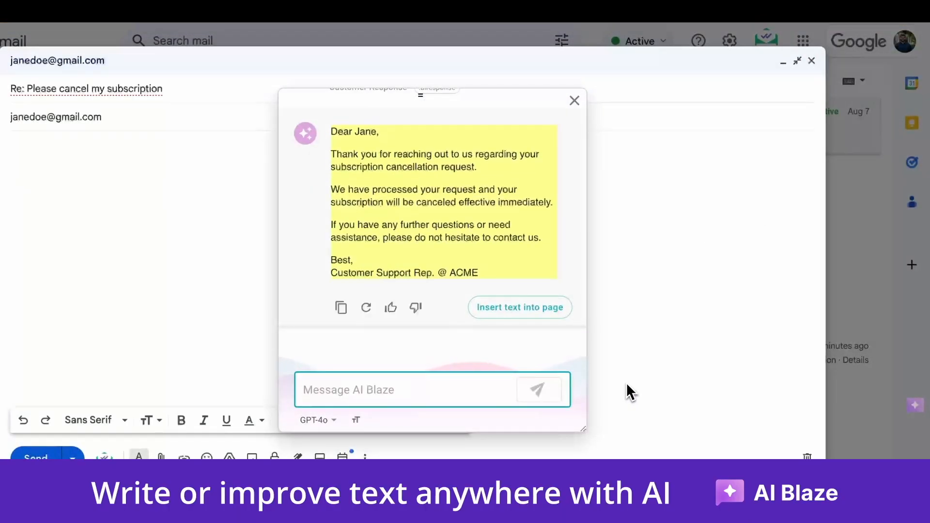
{"action": "left_click", "coordinate": [520, 307]}
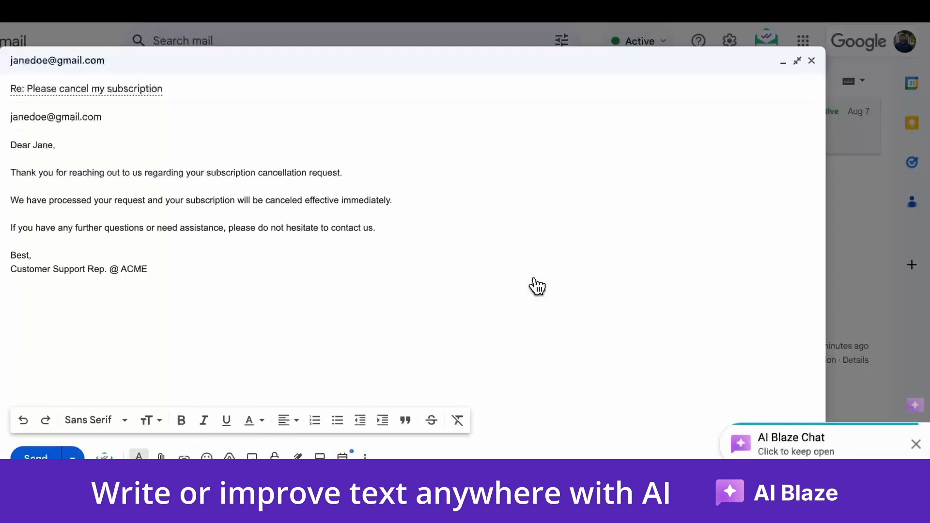